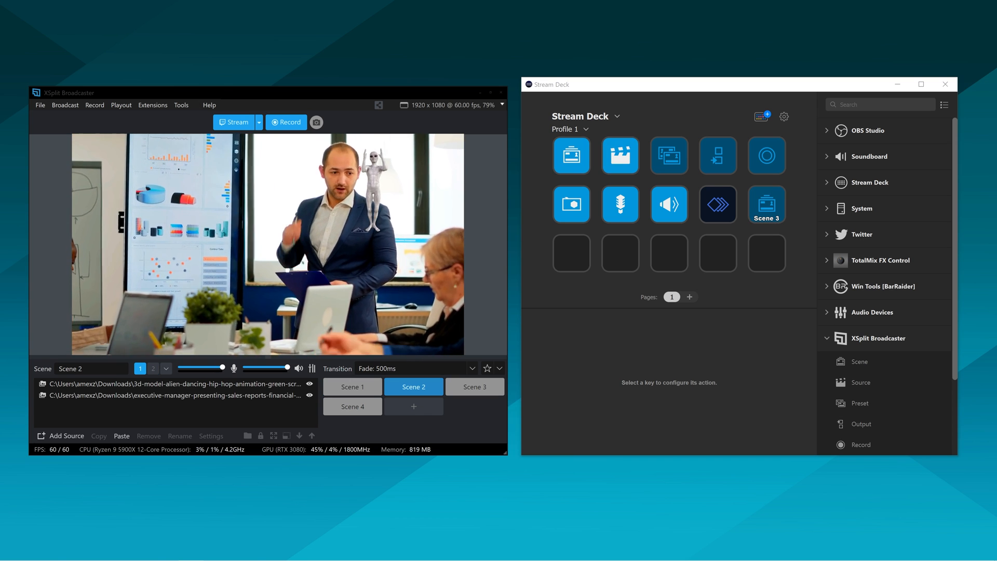
Step: Show the installed extensions list, with Elgato Stream Deck ticked
{"action": "left_click", "coordinate": [342, 32]}
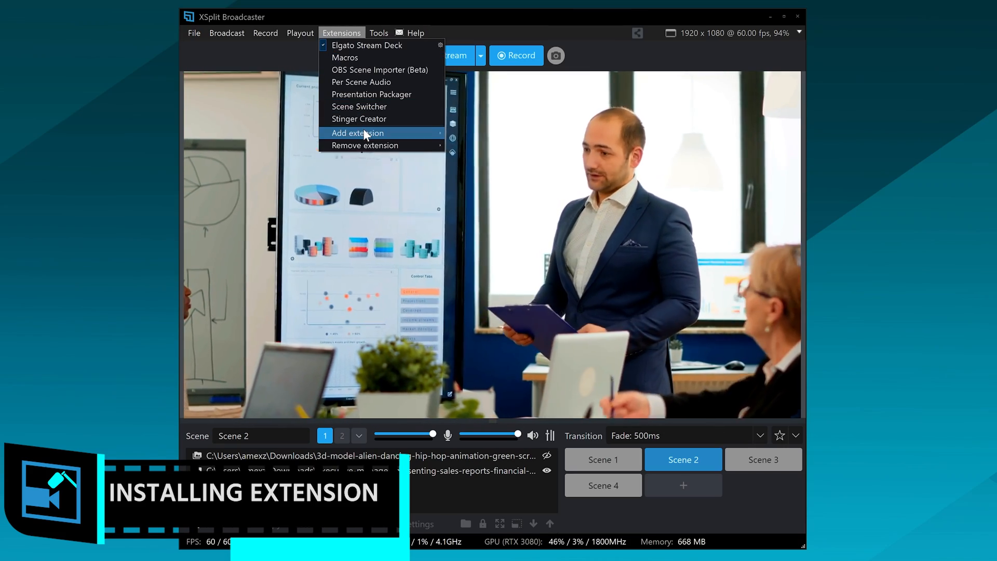
{"action": "left_click", "coordinate": [357, 133]}
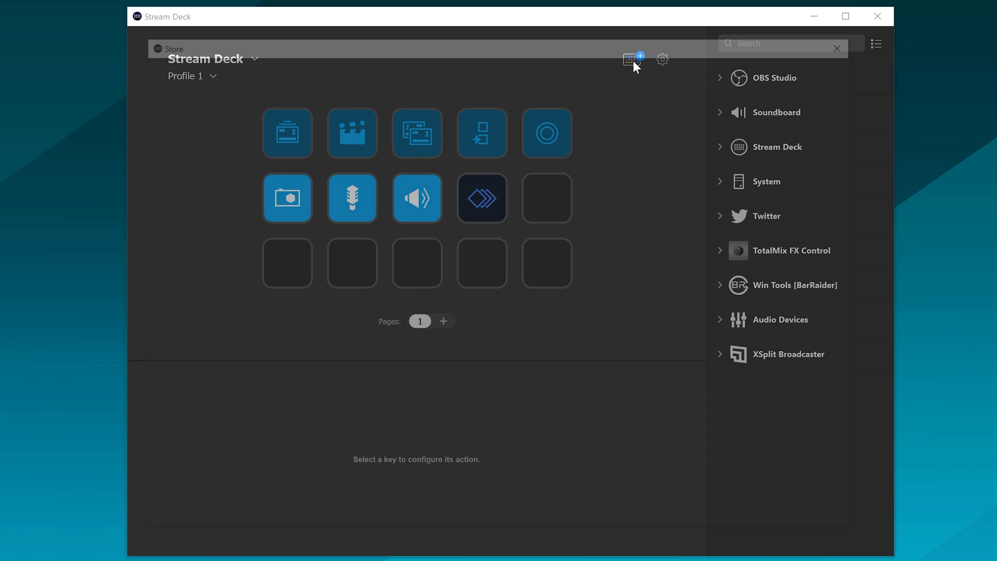
Step: Browse the Stream Deck store's plugin catalogue and search for 'x'
{"action": "left_click", "coordinate": [631, 59]}
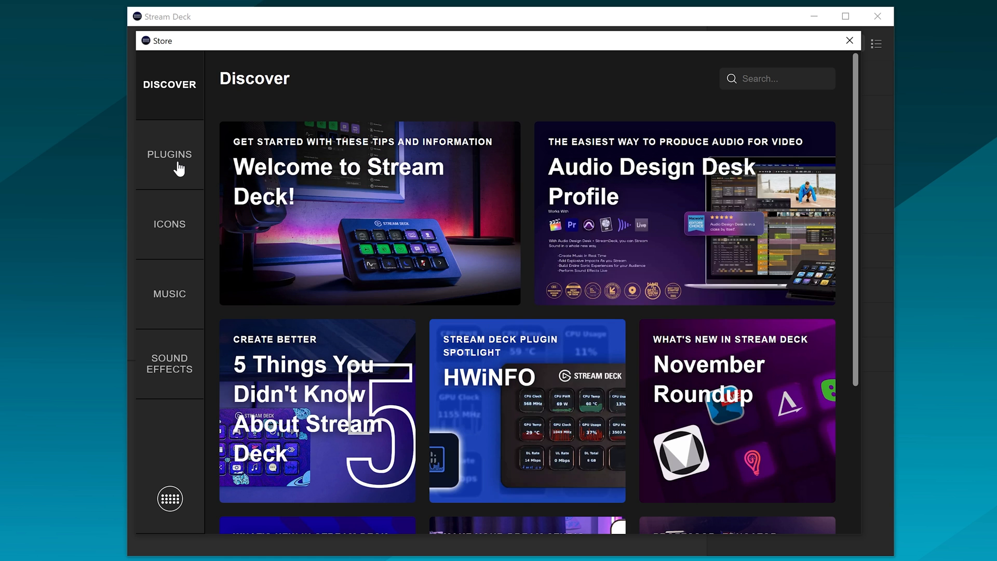
{"action": "left_click", "coordinate": [170, 154]}
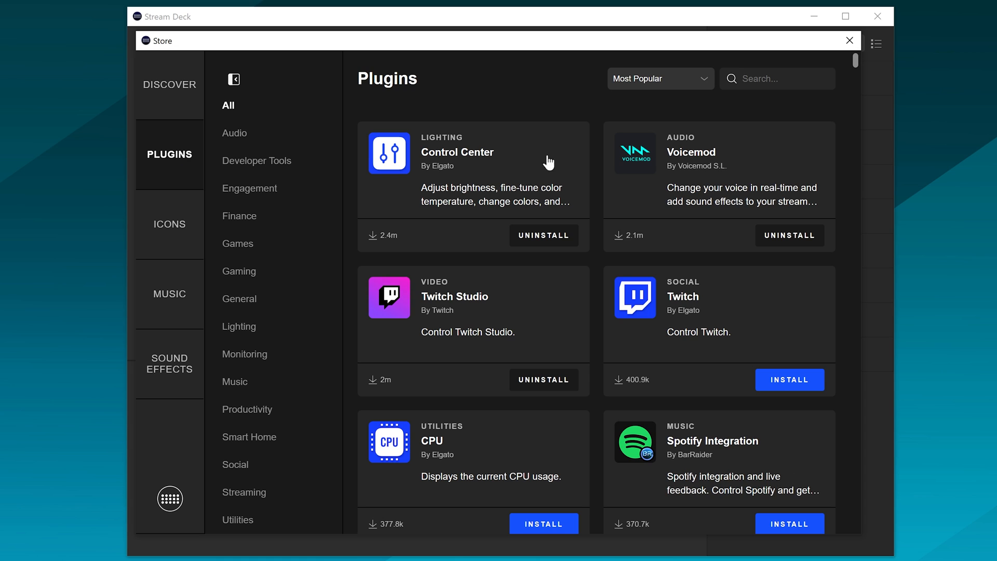
{"action": "type", "text": "x"}
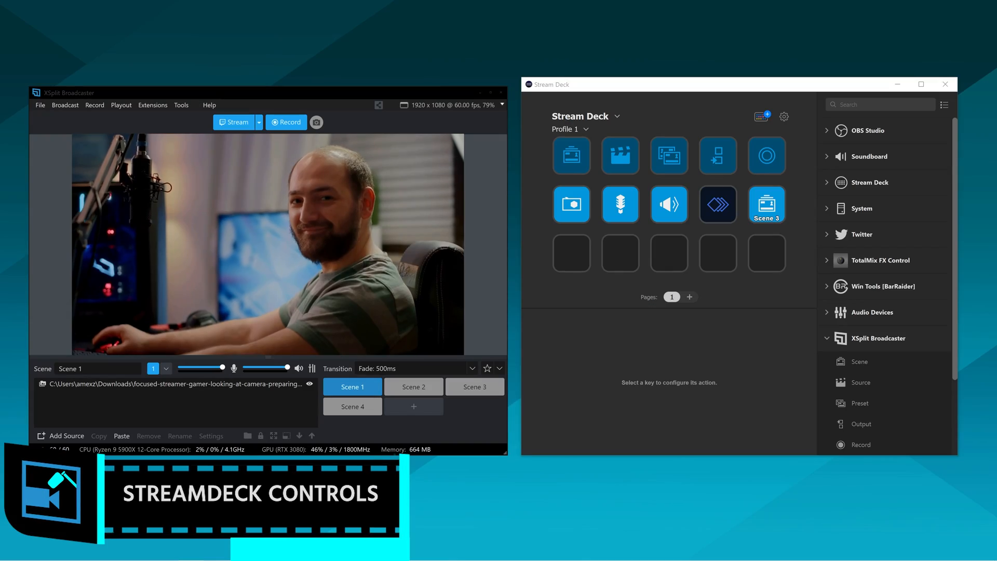
Step: Switch the broadcast to Scene 2, then back to Scene 1 with the microphone muted
{"action": "left_click", "coordinate": [571, 155]}
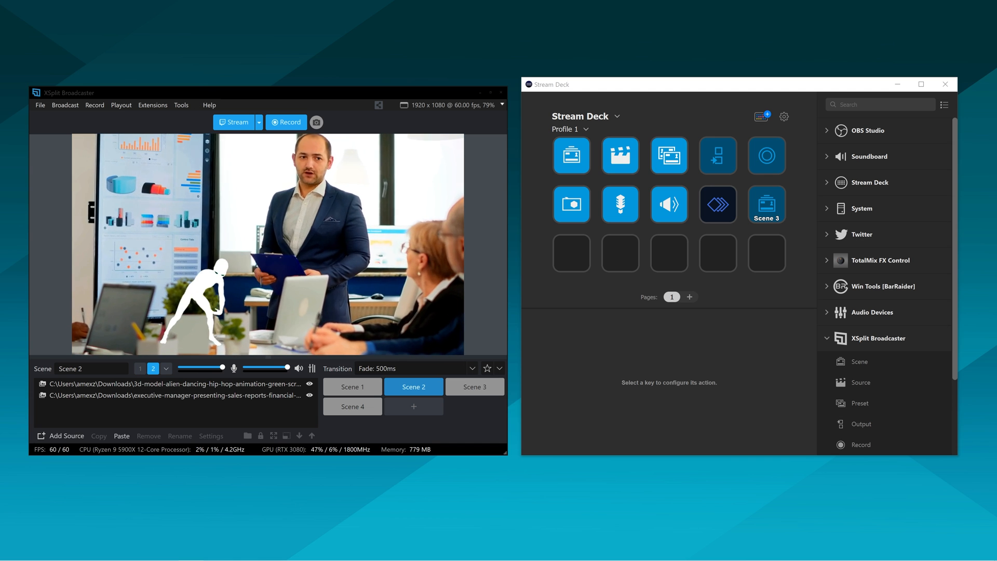
{"action": "left_click", "coordinate": [767, 154]}
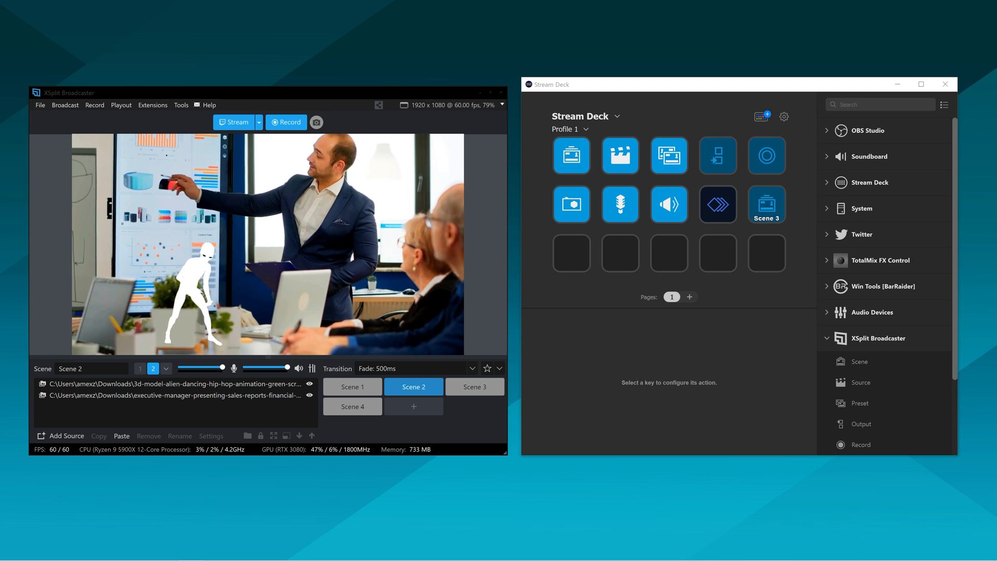
{"action": "left_click", "coordinate": [718, 205]}
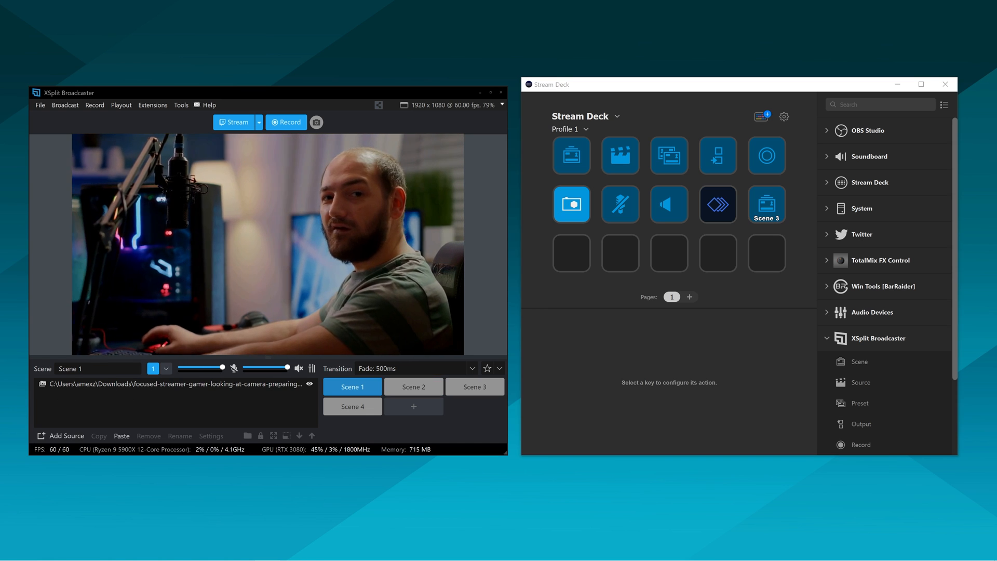
Step: Switch the broadcast to Scene 2 and apply its second preset
{"action": "left_click", "coordinate": [413, 387]}
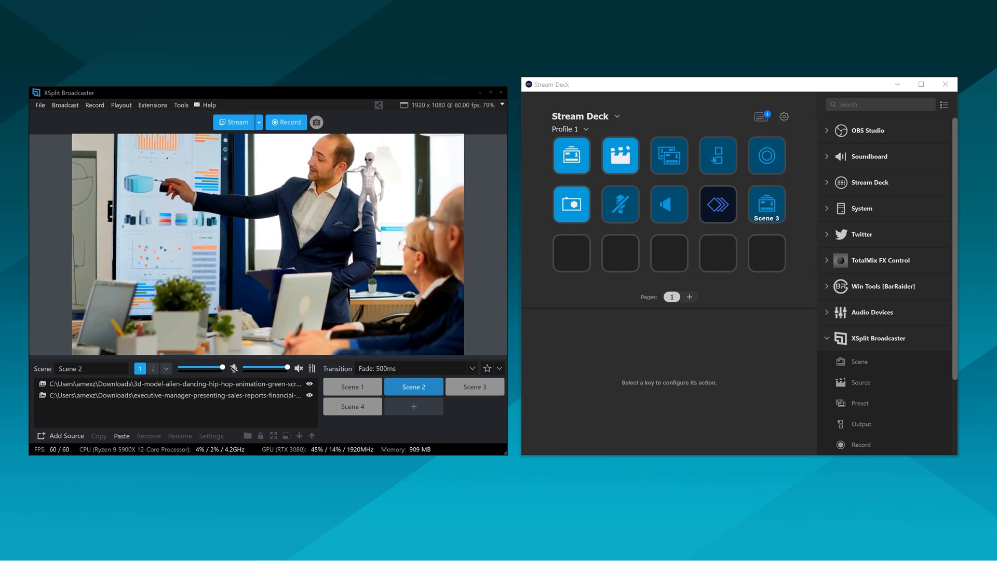
{"action": "left_click", "coordinate": [153, 368]}
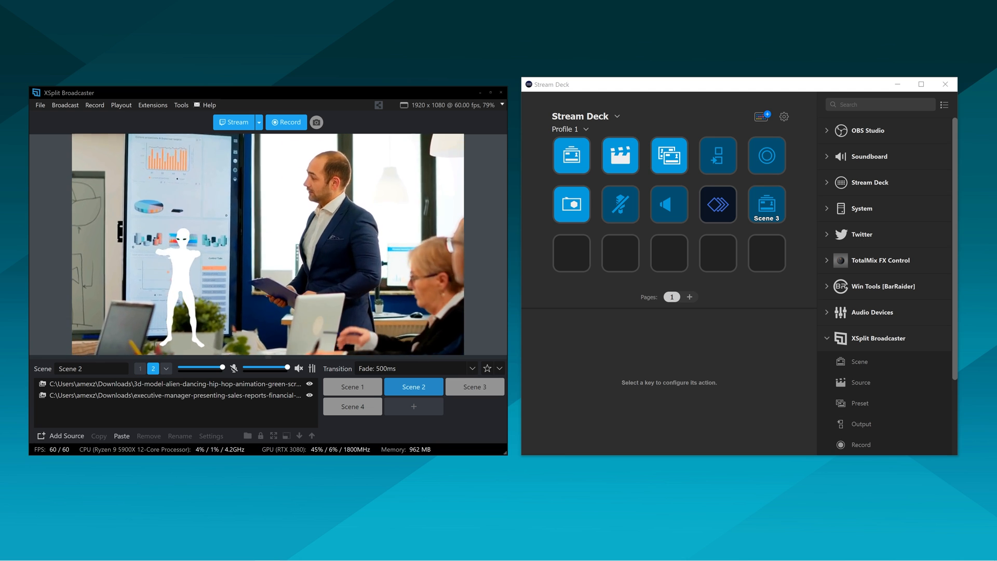